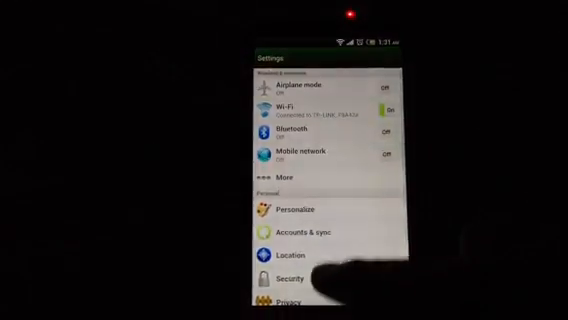
Run Quadrant Standard's full benchmark and review the results chart listing Your device: 4366.
scroll("down", 3)
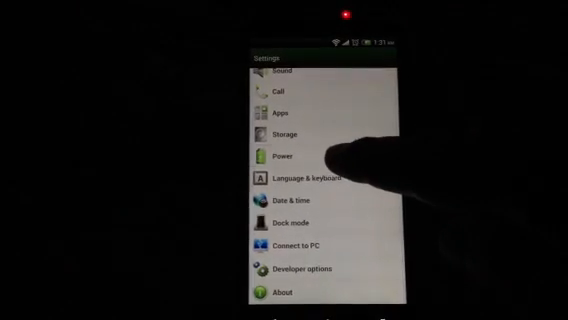
left_click(278, 156)
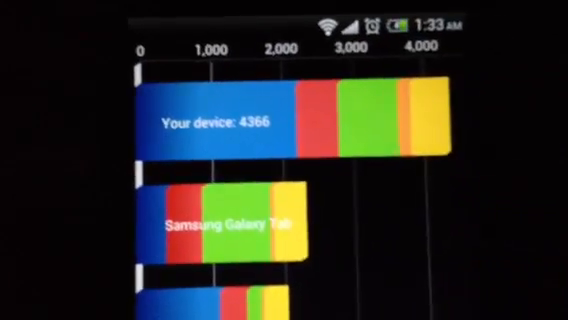
scroll("down", 3)
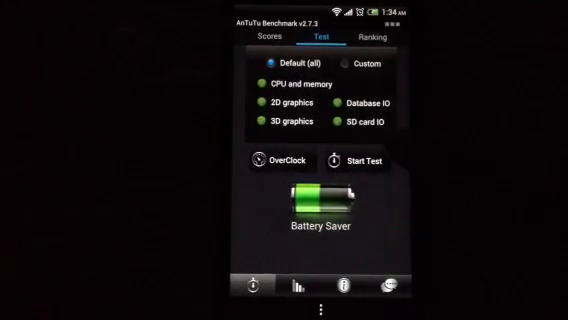
Start the Default (all) test run, finishing with total score 10454 (RAM 2071, CPU integer 3428).
left_click(360, 160)
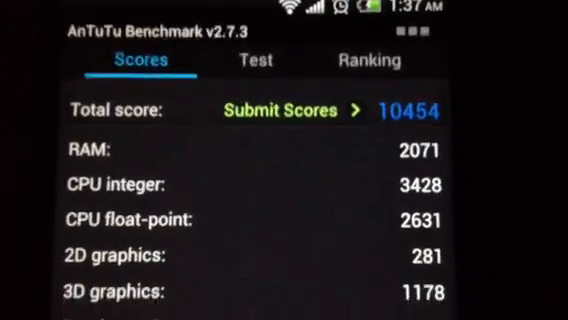
scroll("down", 3)
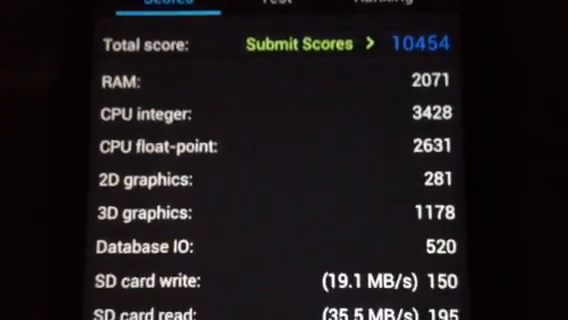
scroll("down", 3)
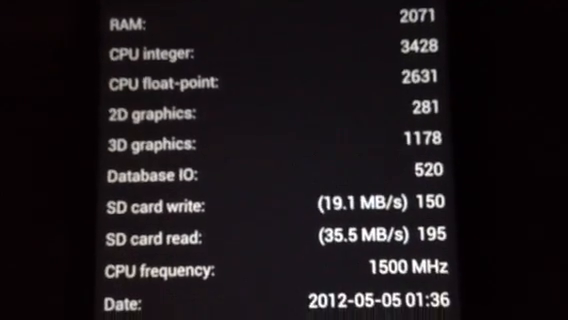
scroll("down", 3)
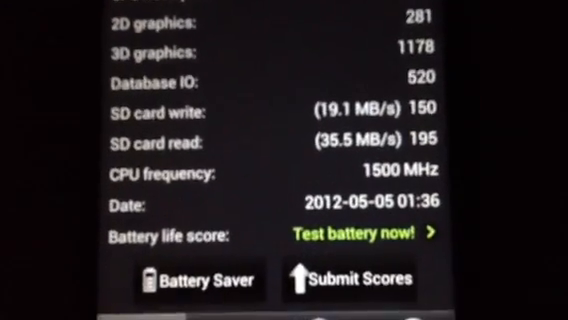
scroll("up", 3)
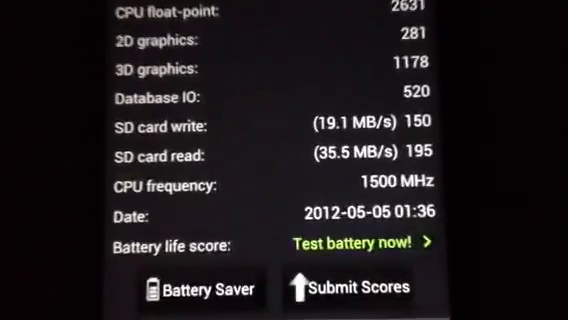
scroll("up", 3)
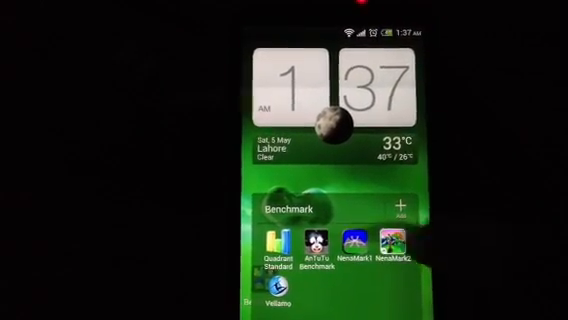
Launch NenaMark1 from the home-screen Benchmark folder to its start screen.
left_click(346, 244)
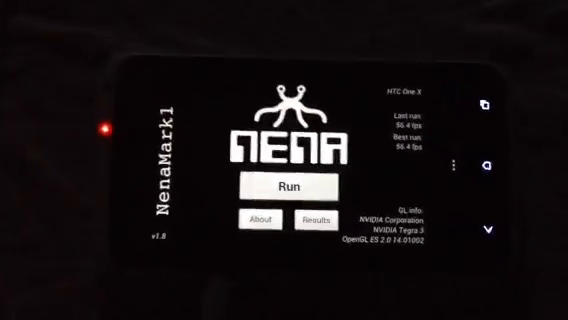